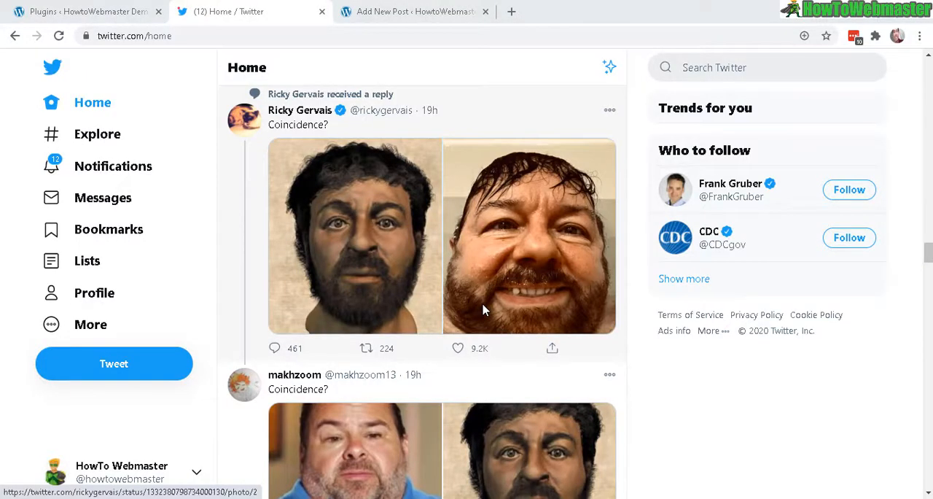
mouse_move(514, 209)
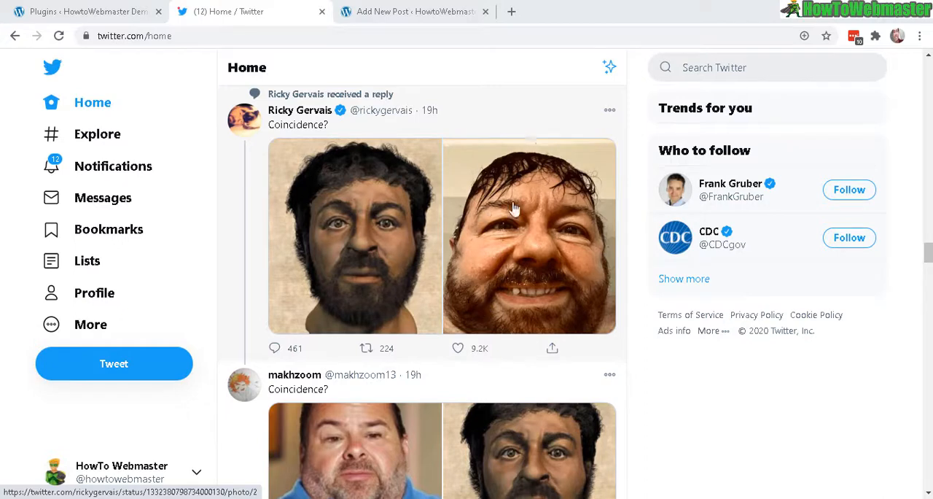
mouse_move(610, 107)
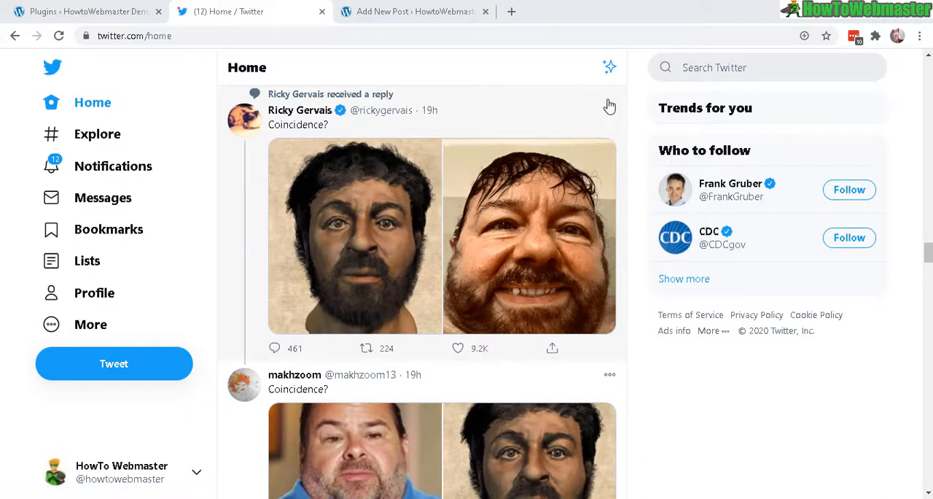
mouse_move(496, 78)
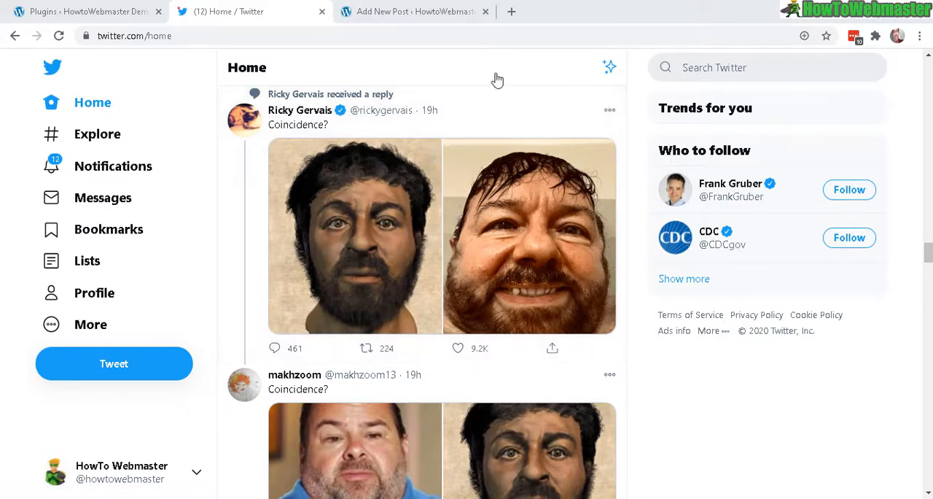
mouse_move(353, 153)
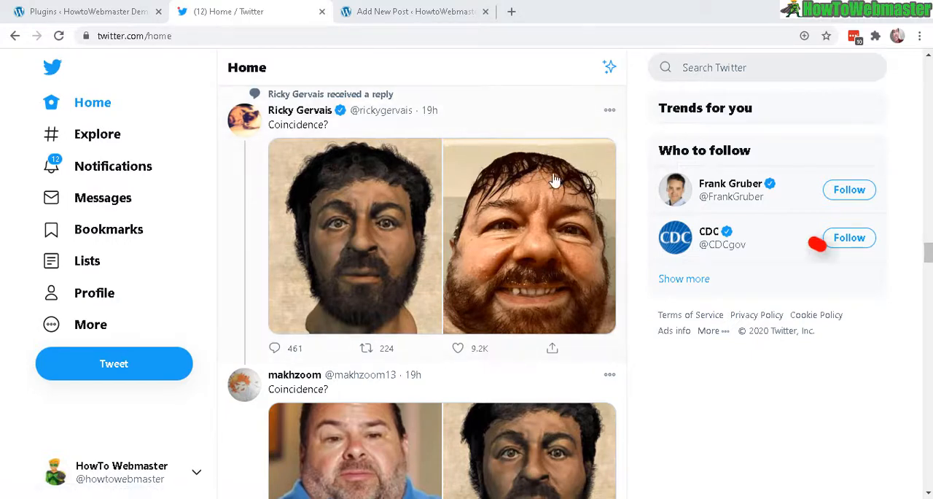
mouse_move(609, 115)
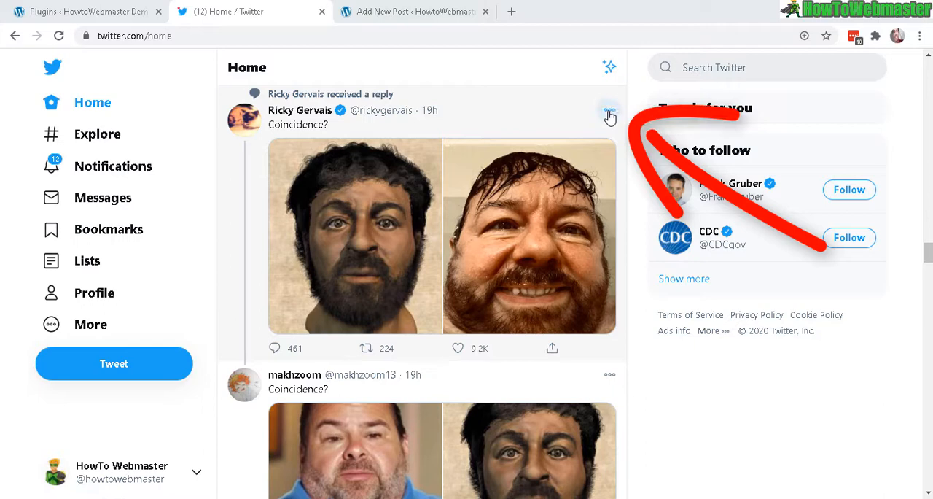
Show the options menu for Ricky Gervais's 'Coincidence?' tweet
left_click(608, 113)
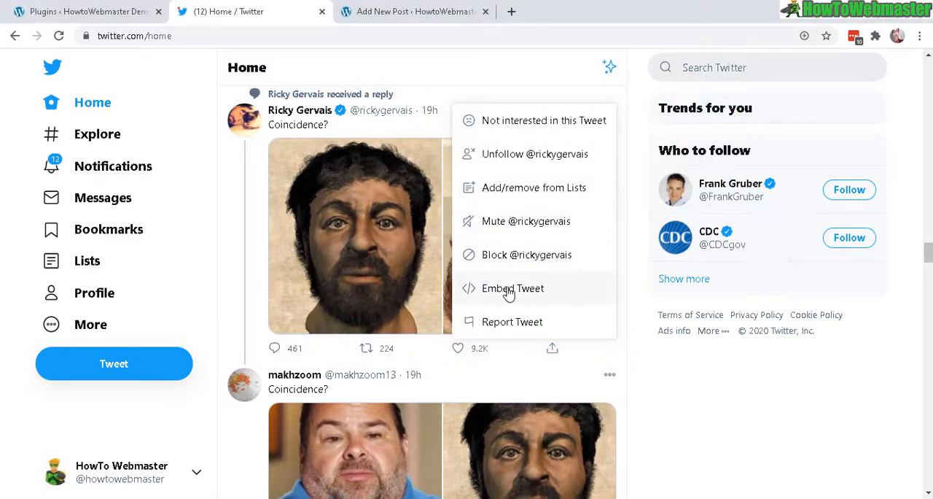
Get the tweet's embed code from Twitter Publish and copy it
left_click(514, 288)
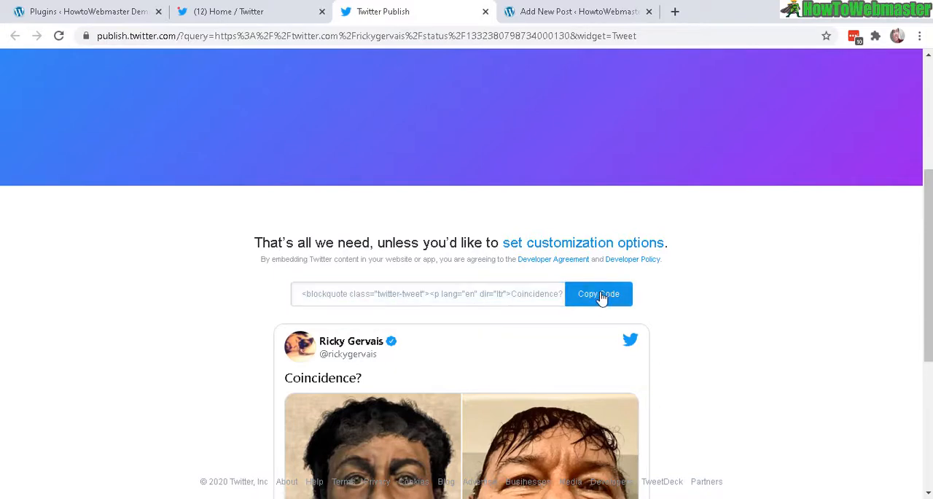
left_click(599, 293)
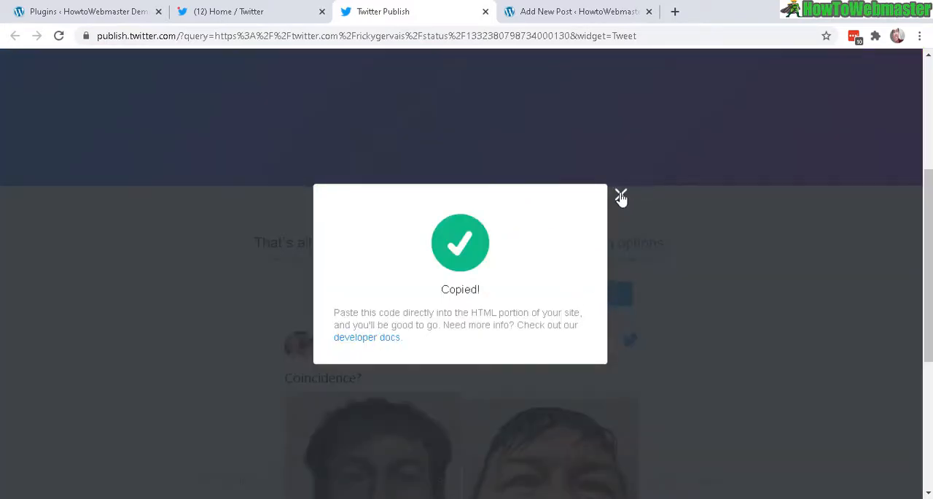
Paste the tweet embed code in the Text view of 'twitter embed test', then return to Visual
left_click(576, 11)
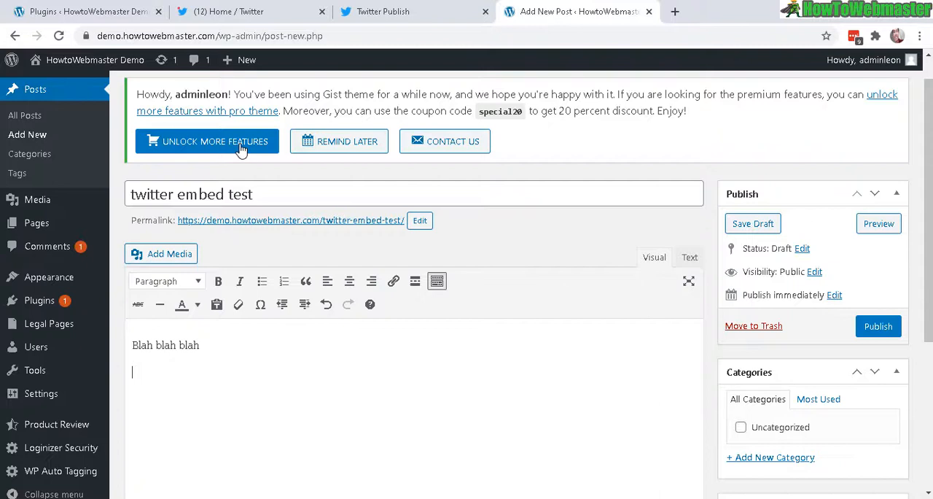
mouse_move(515, 311)
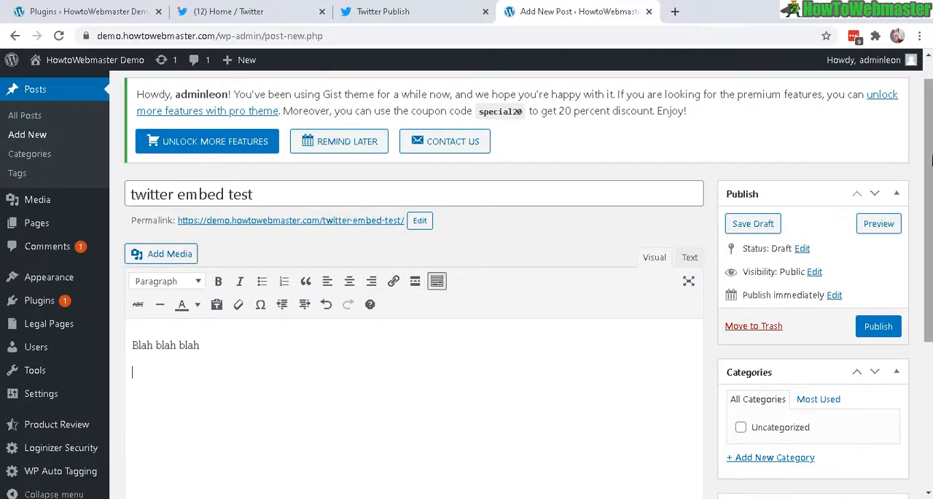
scroll("down", 3)
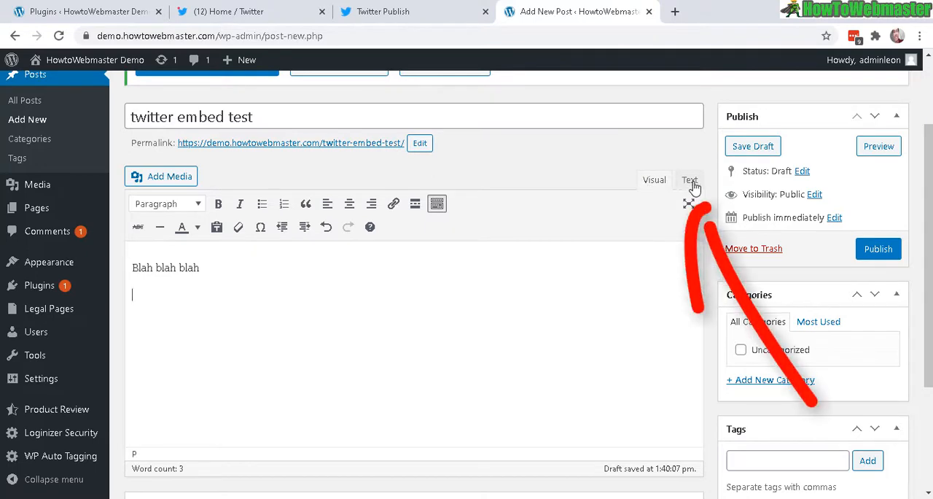
left_click(690, 180)
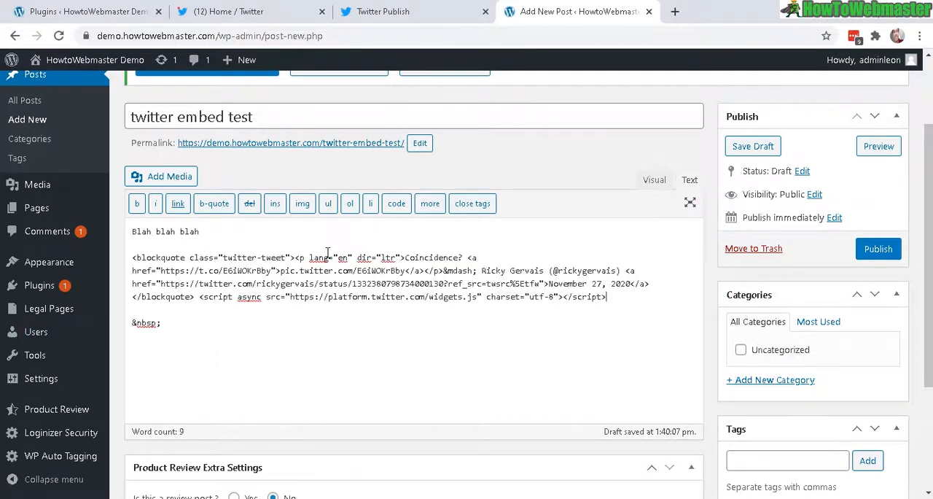
mouse_move(655, 183)
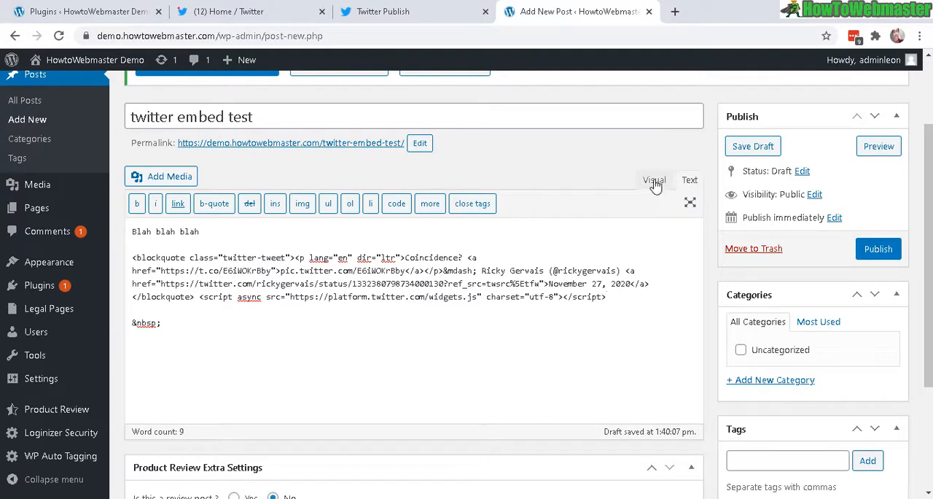
left_click(654, 180)
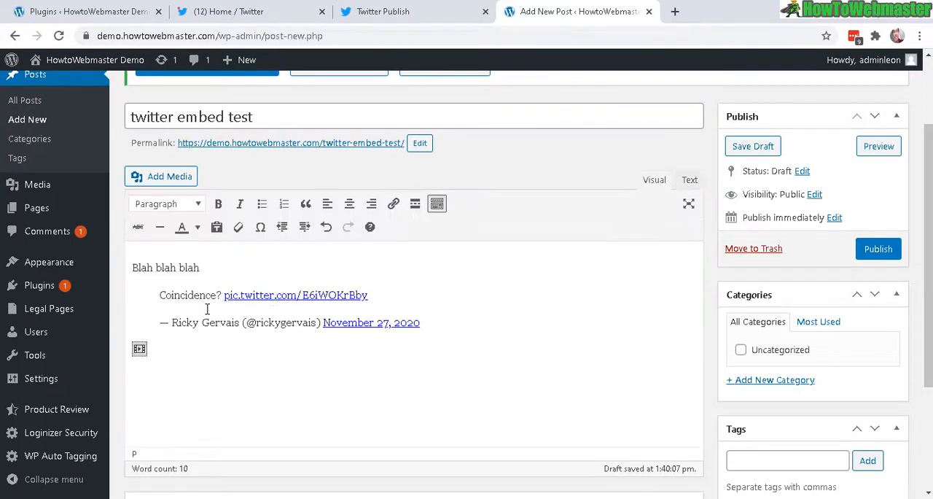
mouse_move(134, 333)
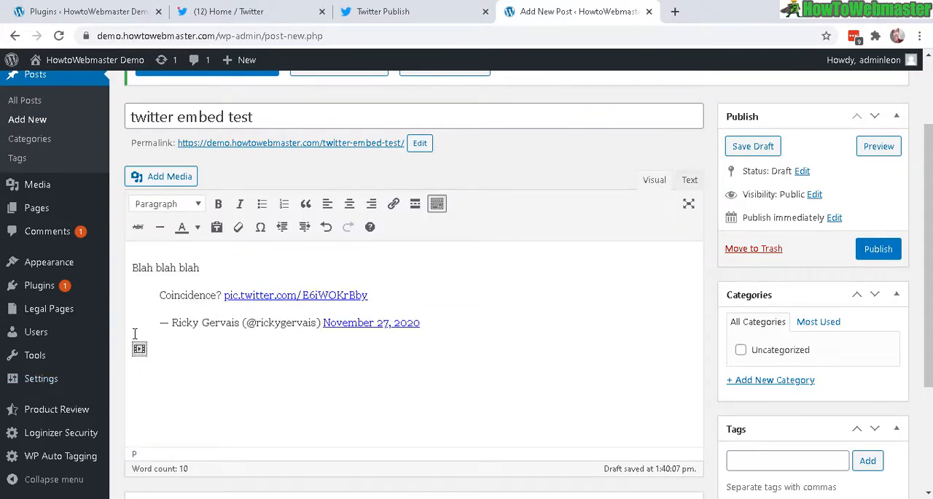
mouse_move(878, 146)
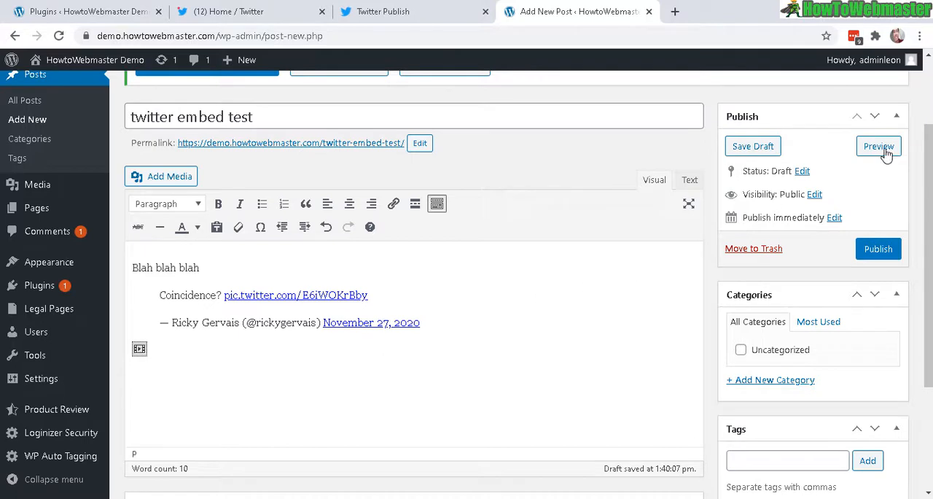
mouse_move(879, 145)
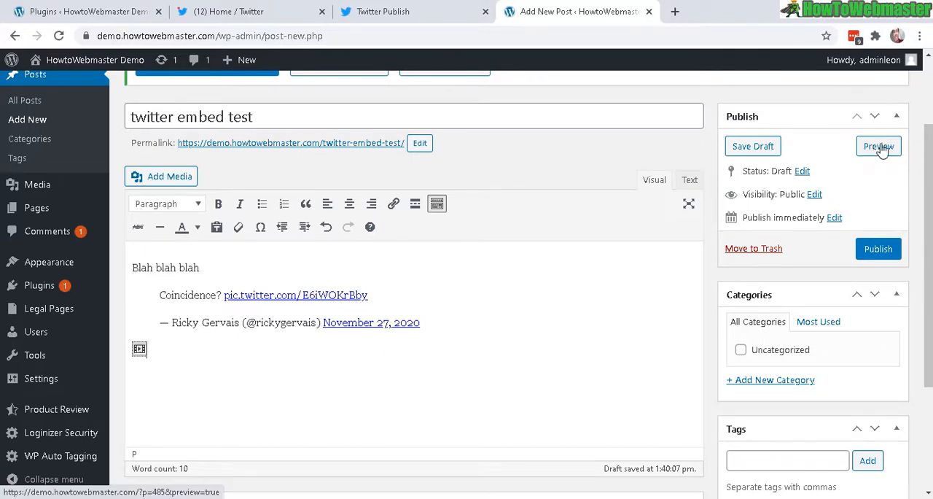
Preview the draft and scroll down to the rendered Ricky Gervais tweet card
left_click(878, 146)
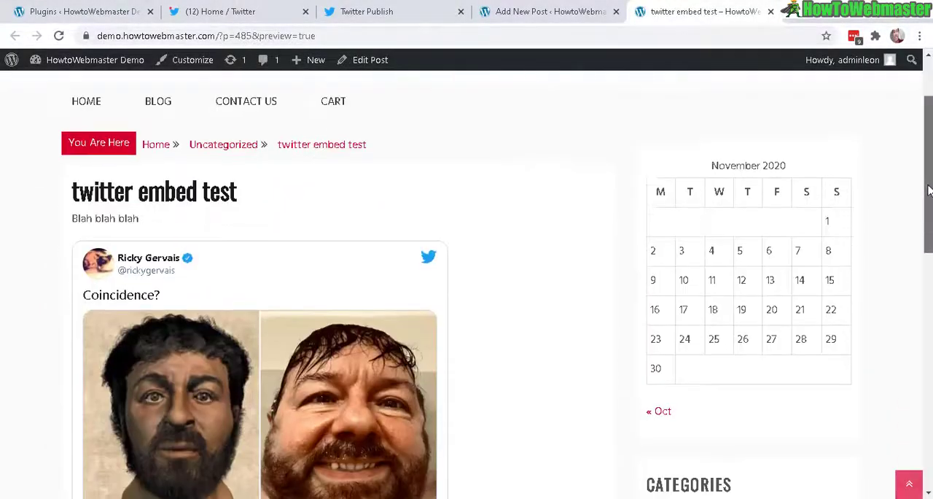
scroll("down", 3)
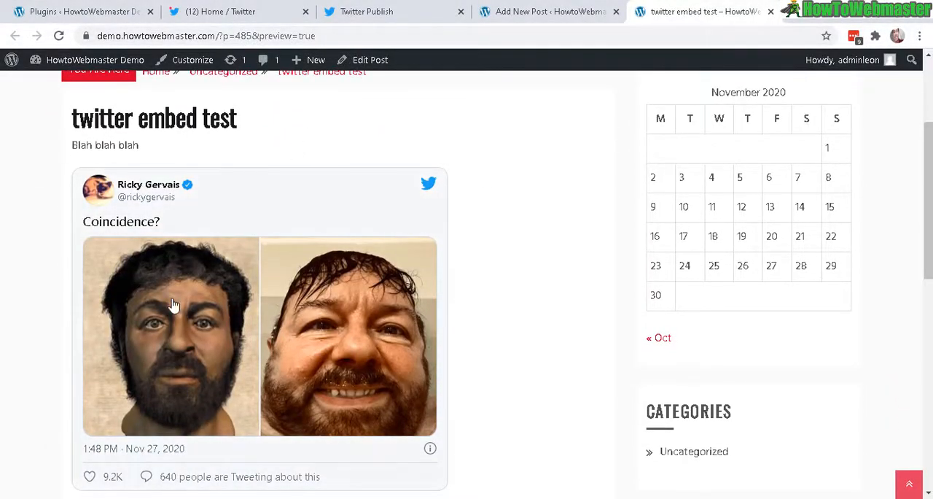
mouse_move(500, 75)
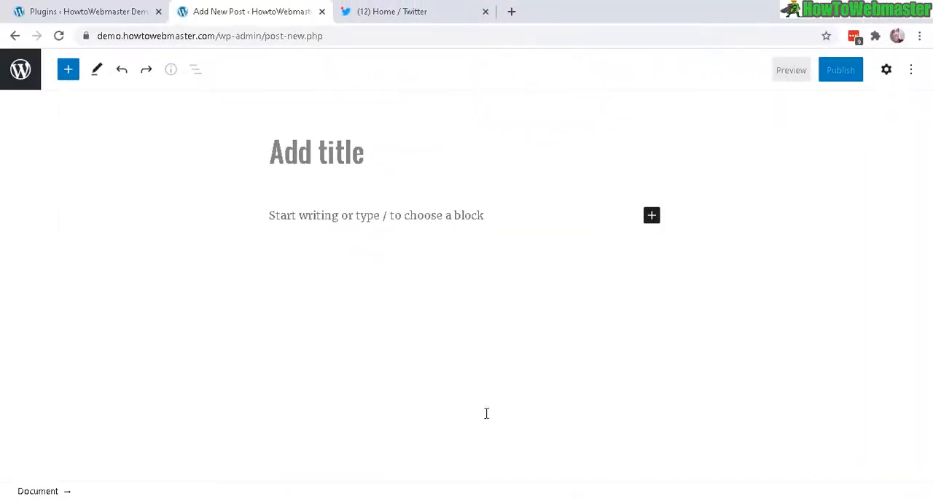
mouse_move(484, 296)
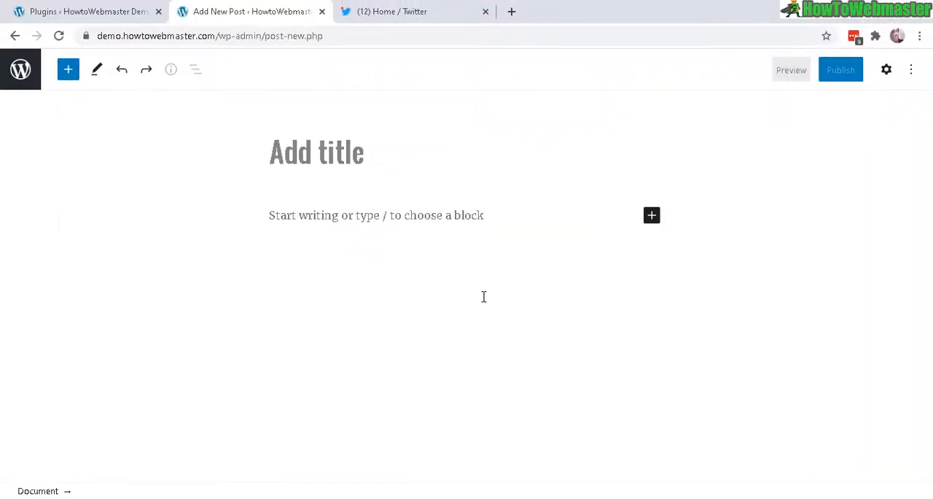
mouse_move(305, 268)
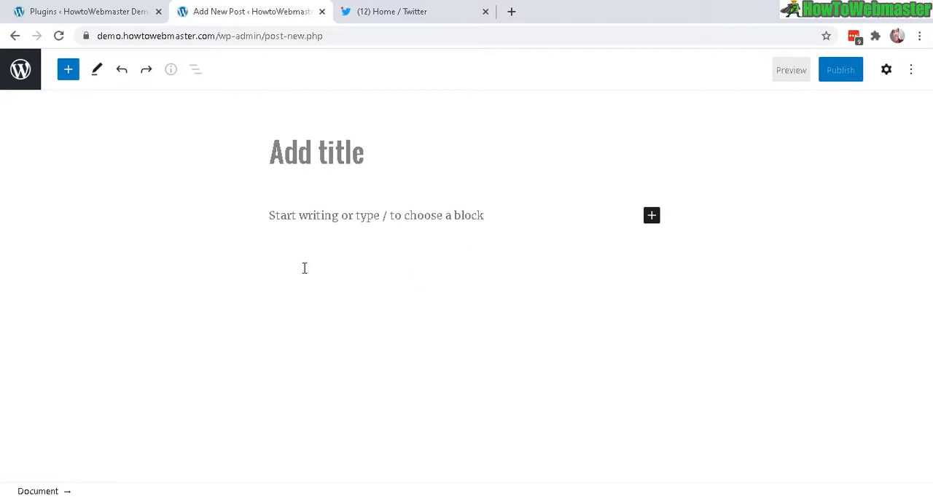
mouse_move(364, 236)
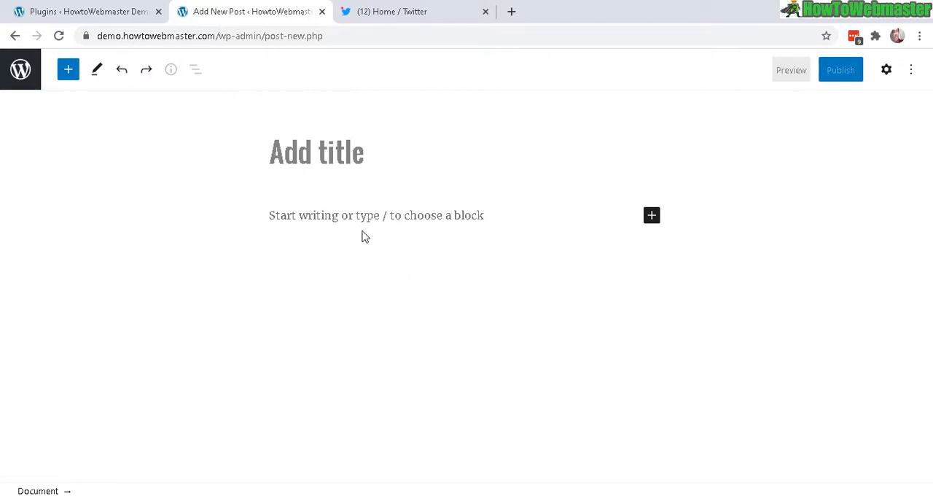
Title the new post 'twitter embed test' and add a Twitter embed block
type("twitter embed test")
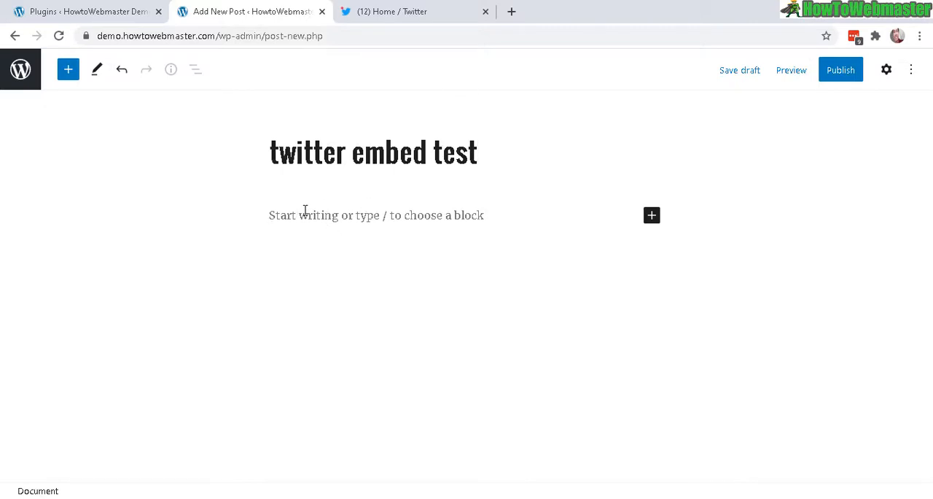
mouse_move(652, 215)
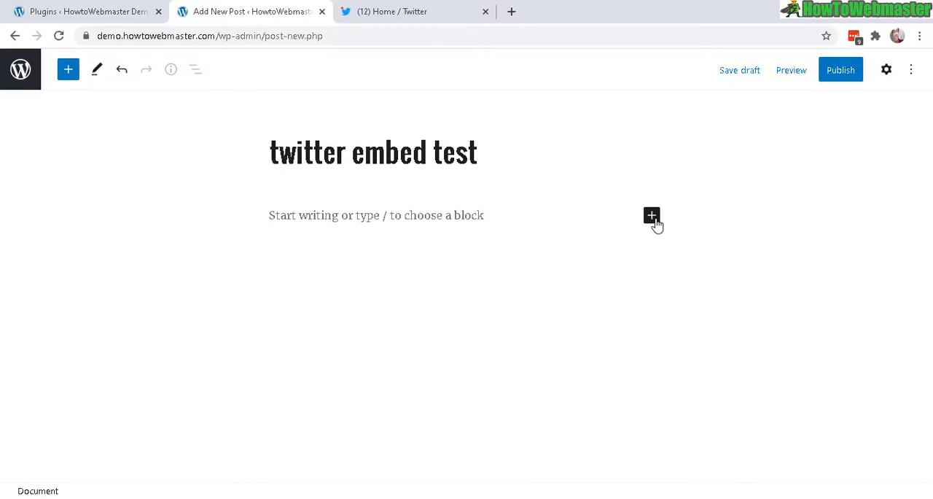
mouse_move(651, 215)
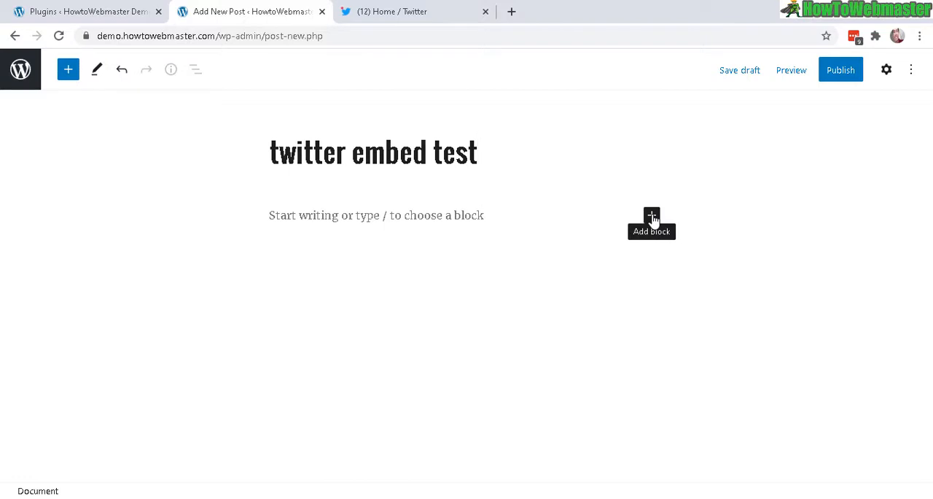
left_click(651, 215)
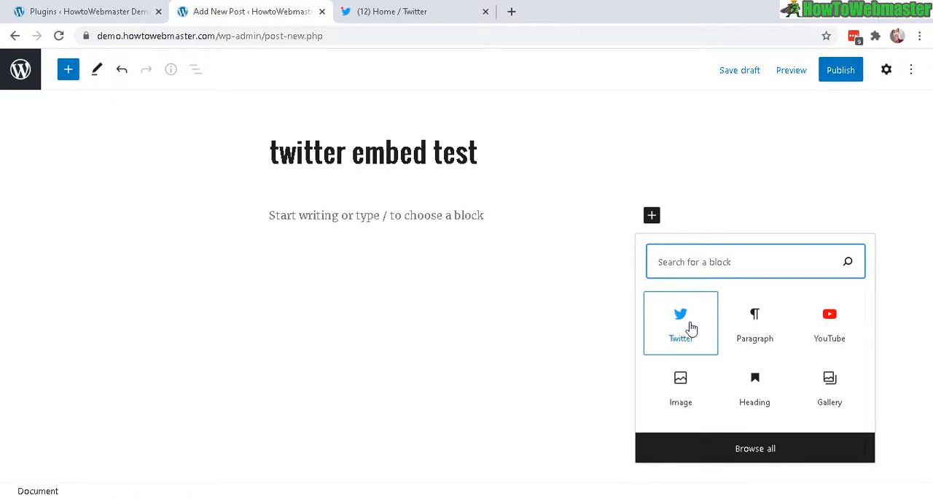
type("twitter")
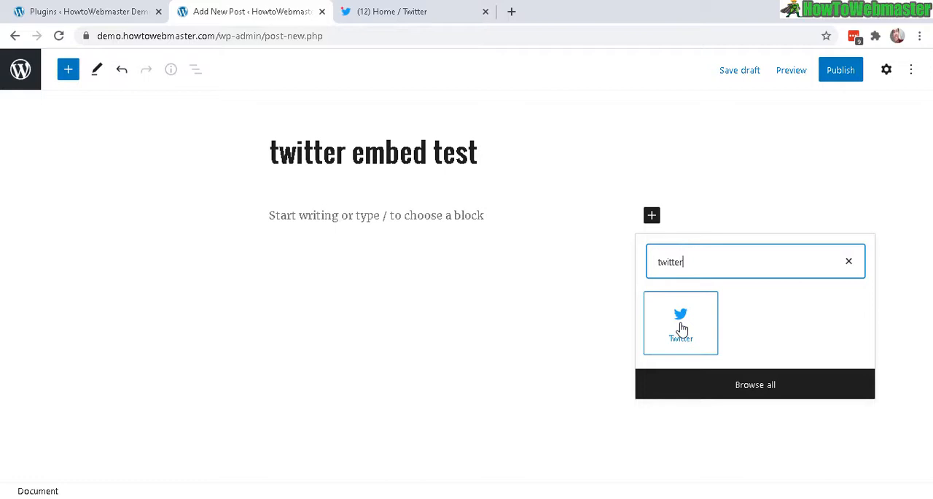
left_click(680, 322)
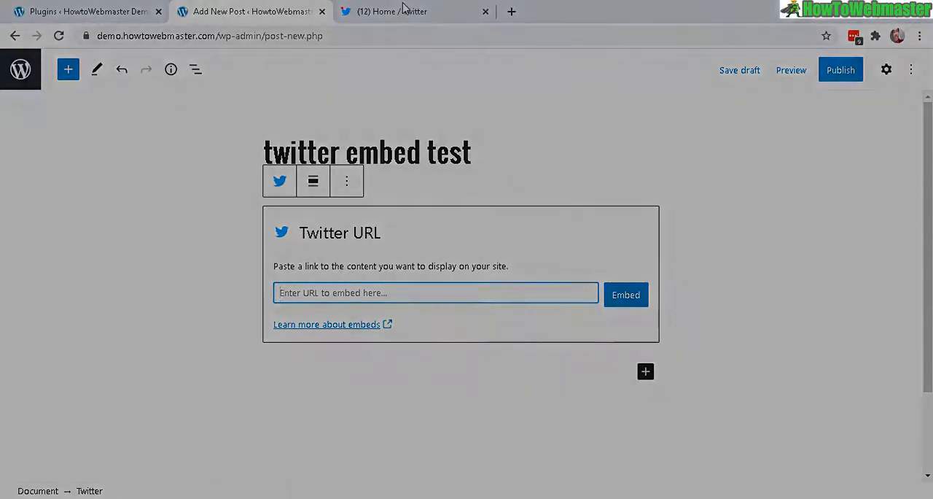
Open the Gervais tweet in a new tab and copy its web address
left_click(405, 11)
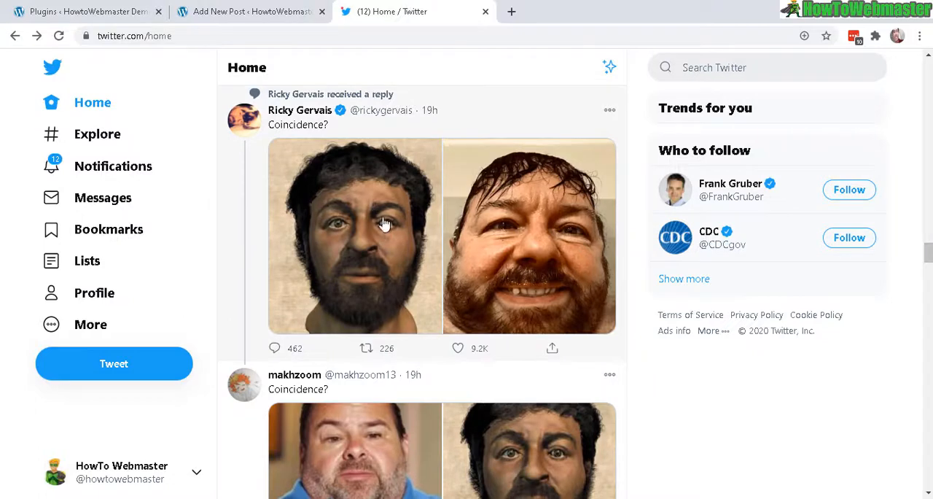
mouse_move(359, 208)
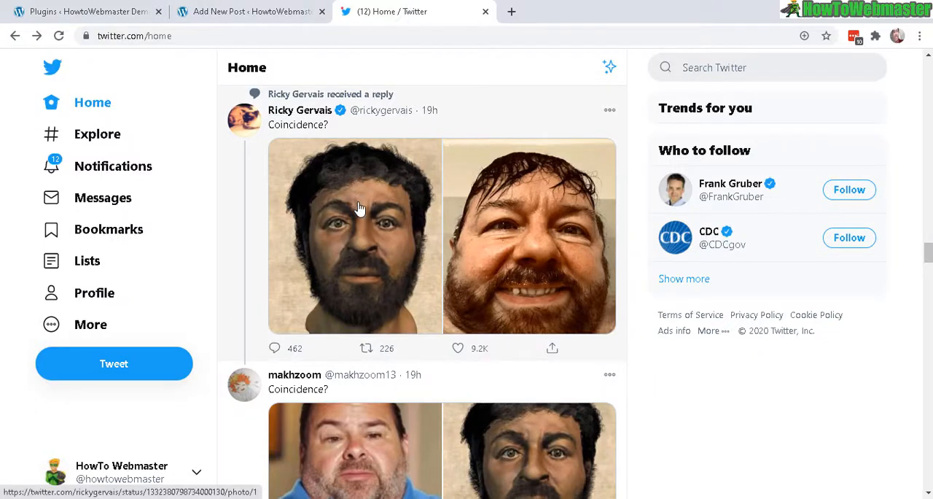
right_click(359, 208)
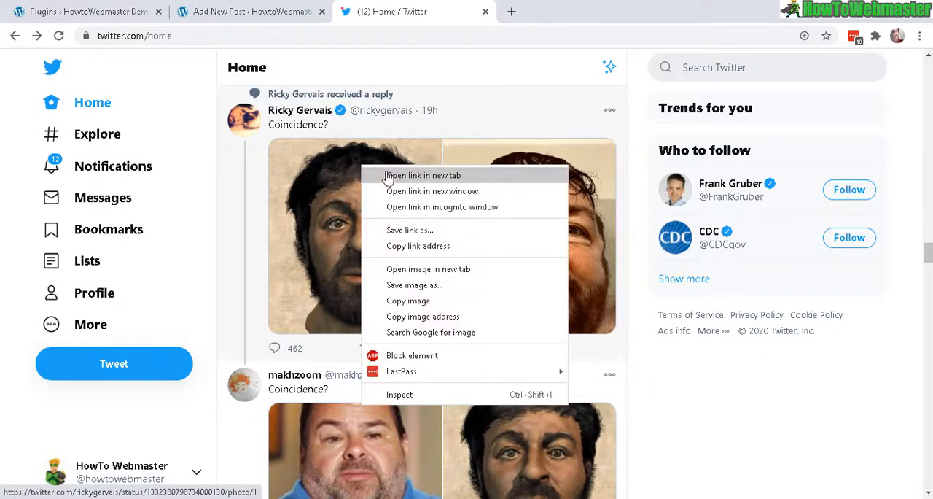
left_click(422, 175)
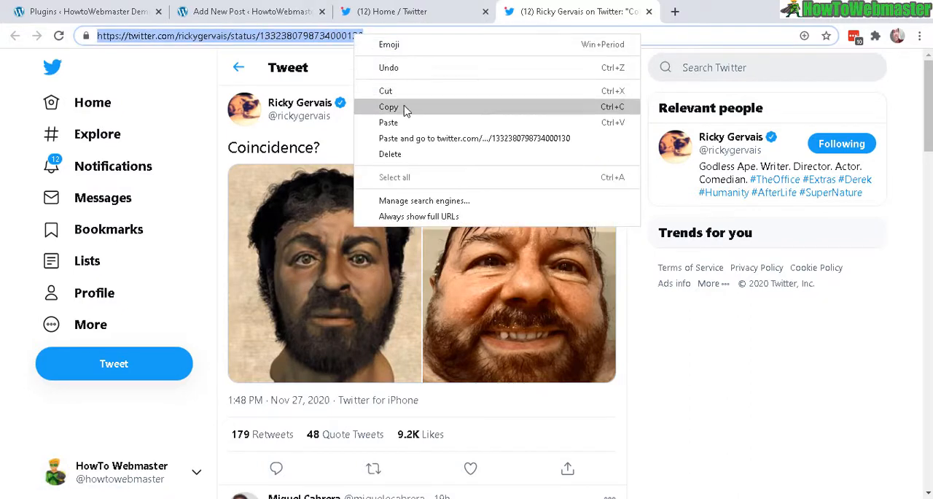
left_click(248, 11)
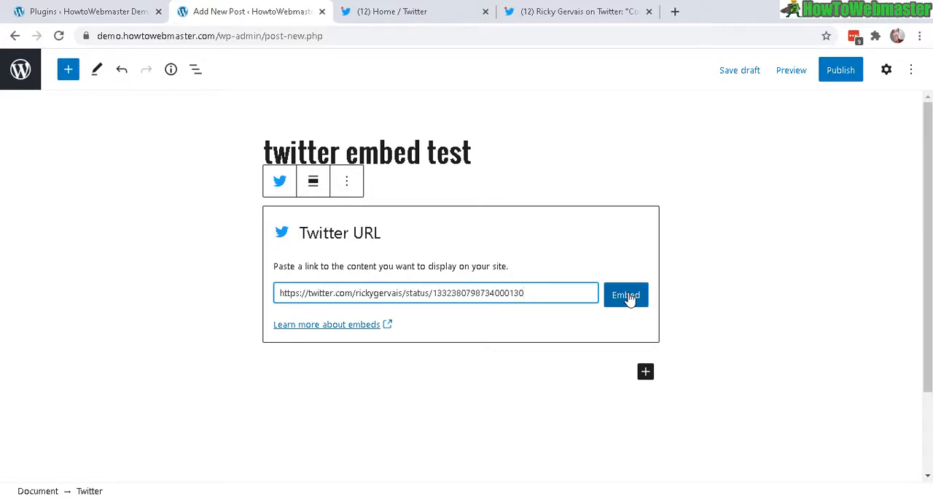
Embed the pasted Gervais tweet link in the Twitter block
left_click(626, 294)
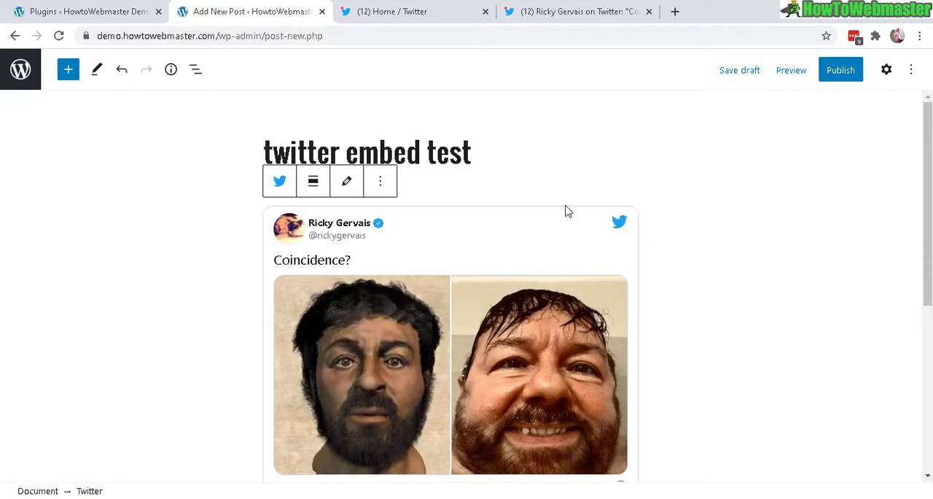
mouse_move(791, 70)
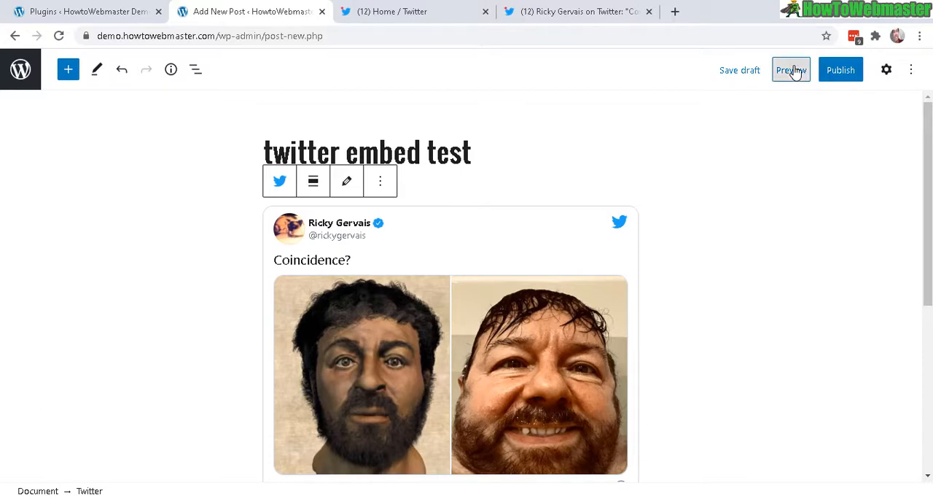
Preview 'twitter embed test' and scroll to the block-embedded tweet card
left_click(792, 70)
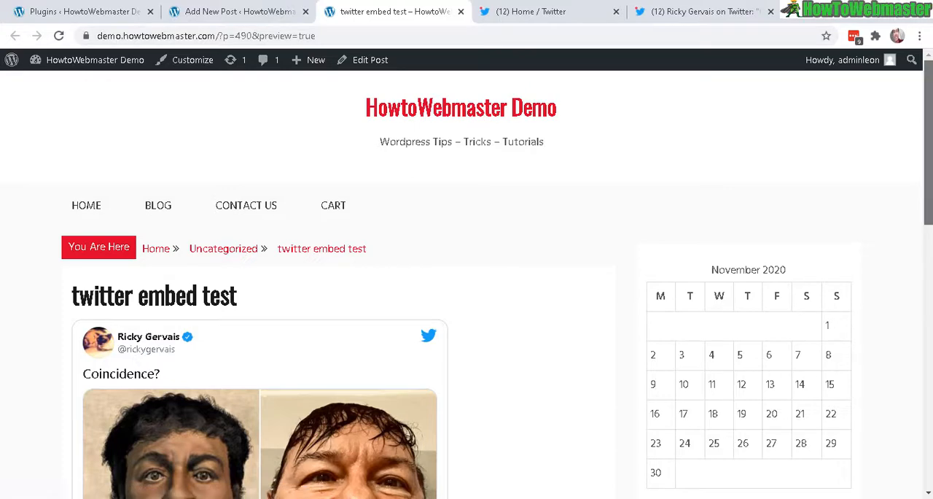
scroll("down", 3)
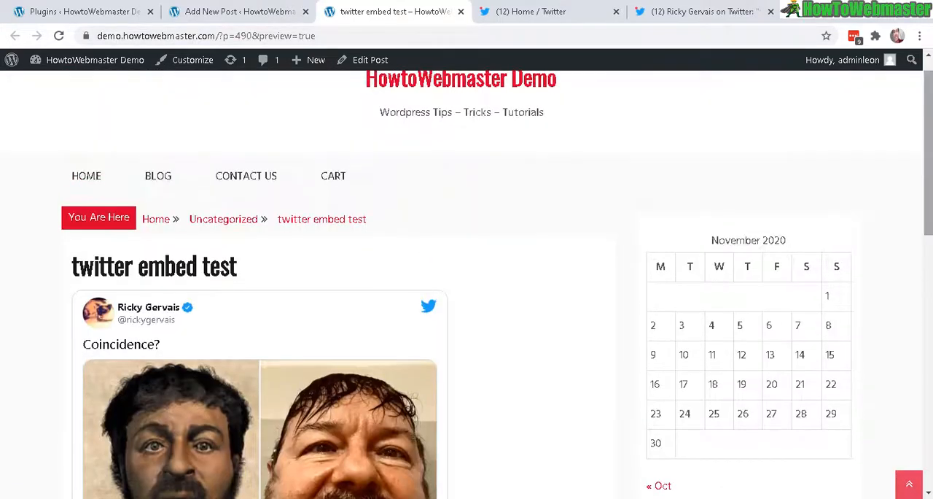
mouse_move(583, 177)
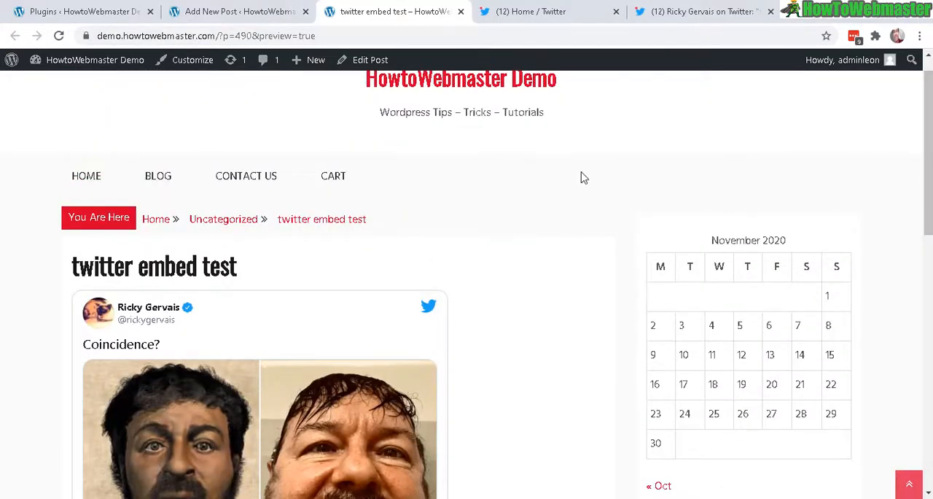
mouse_move(477, 292)
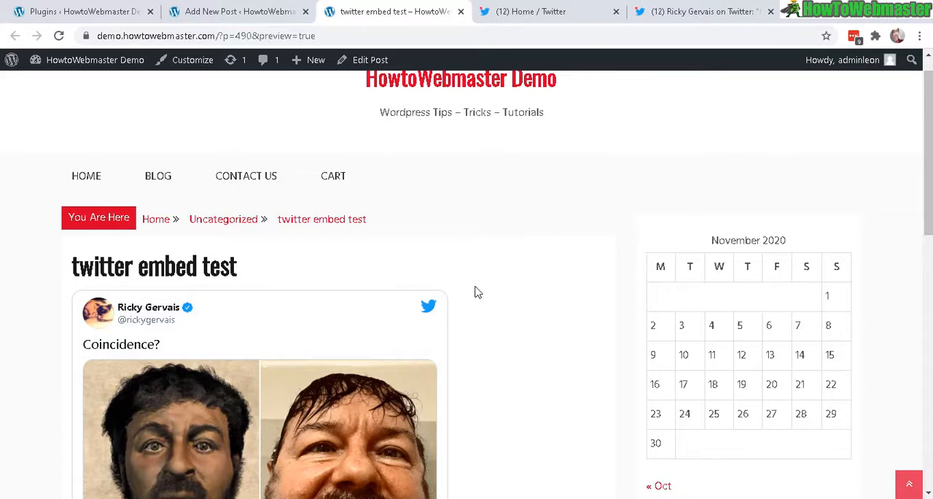
mouse_move(476, 275)
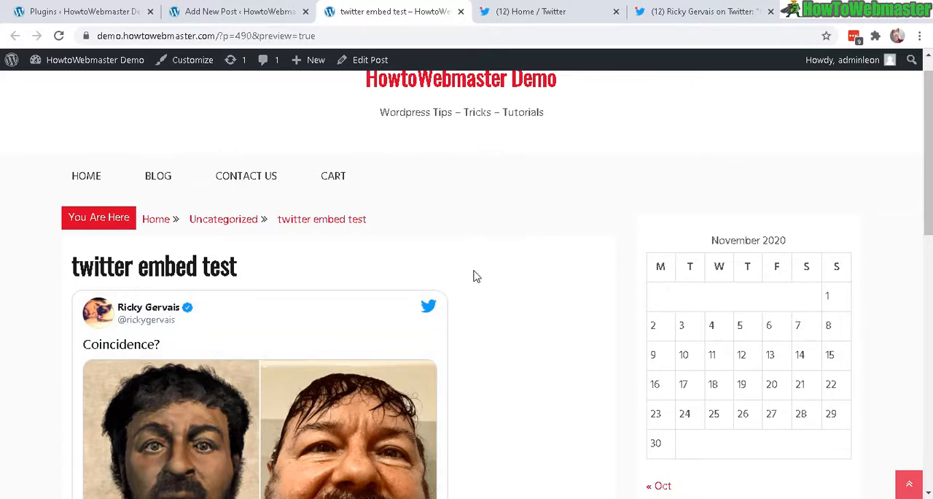